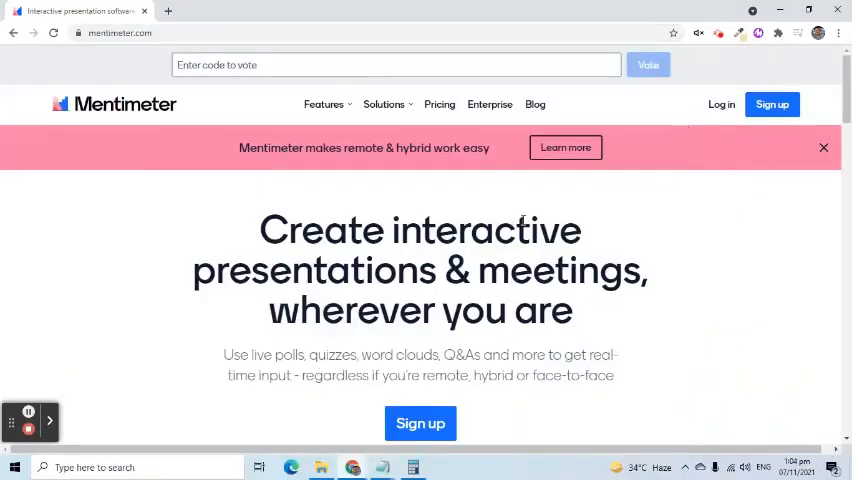
mouse_move(664, 186)
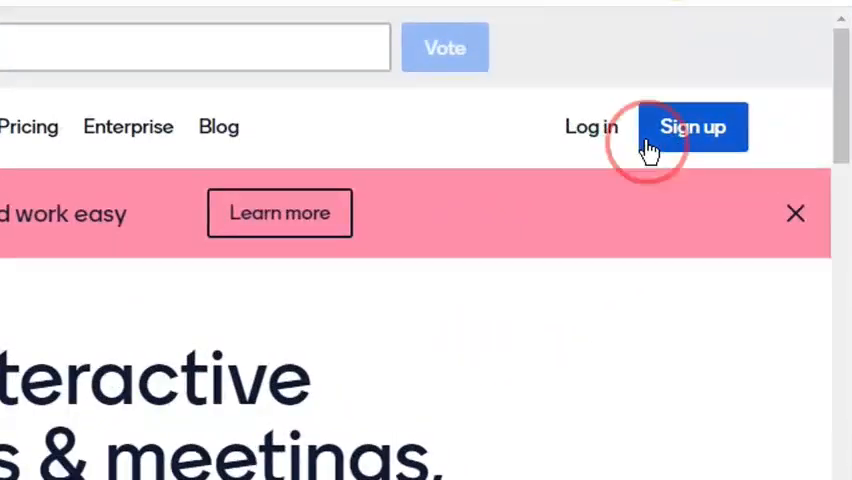
Open the Mentimeter sign-up form from the homepage header
click(692, 126)
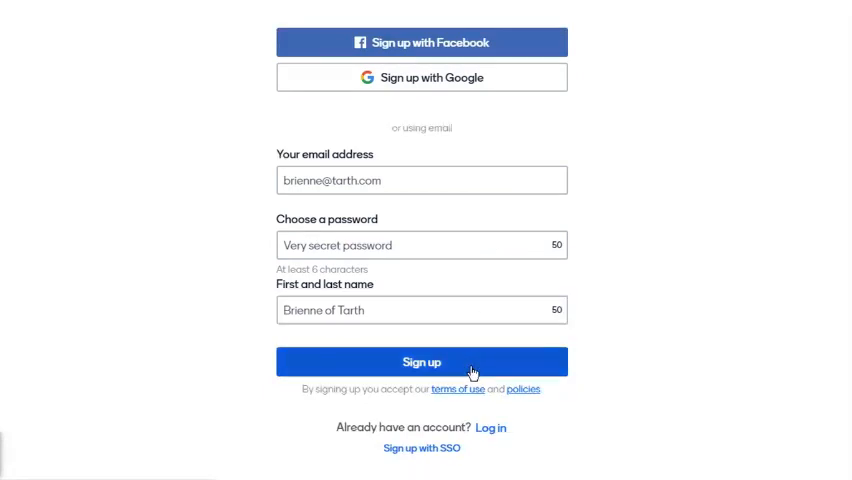
Log in with the saved email suggestion for 'vict…' and its password
click(490, 427)
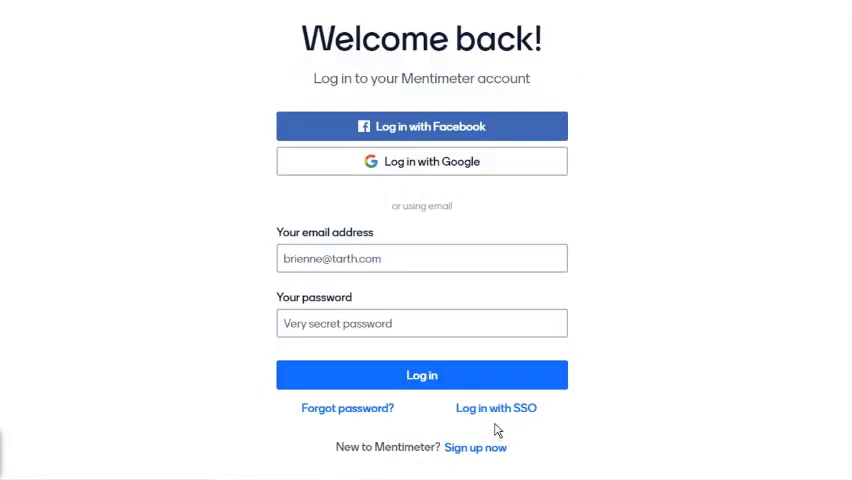
text(vict)
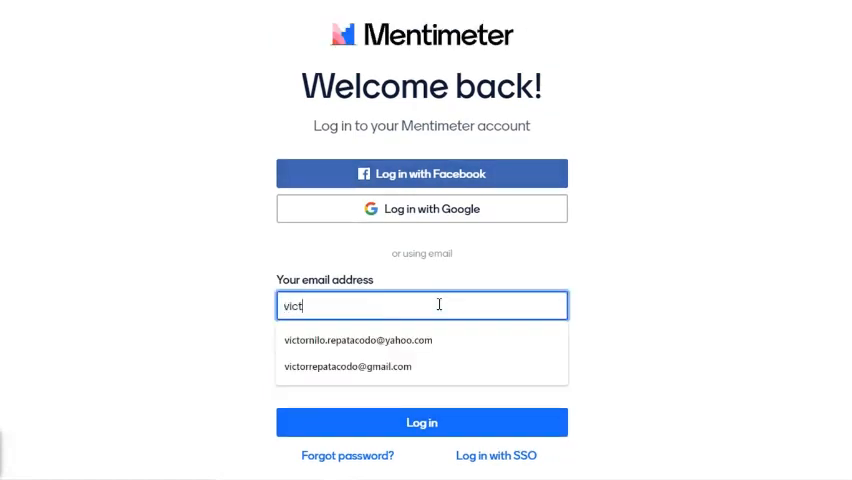
click(357, 340)
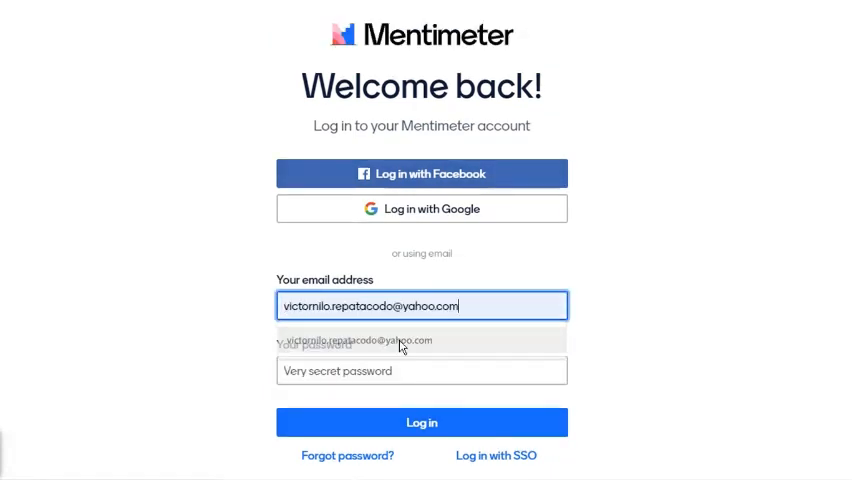
click(421, 370)
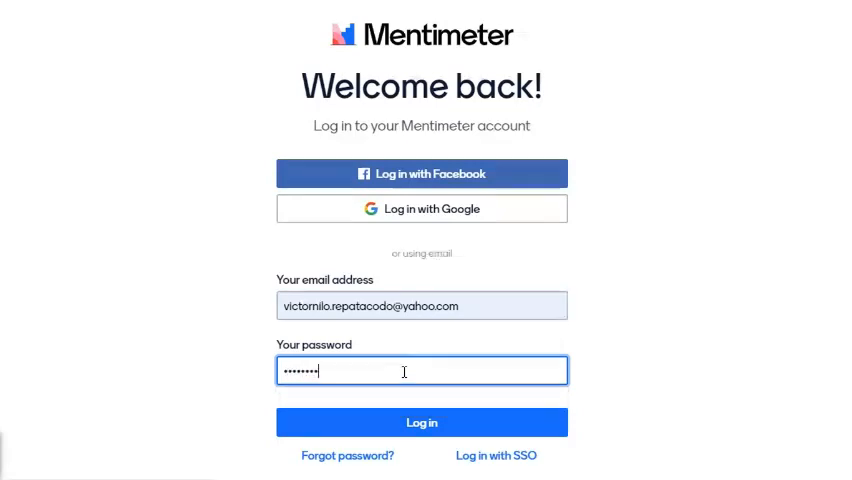
click(421, 422)
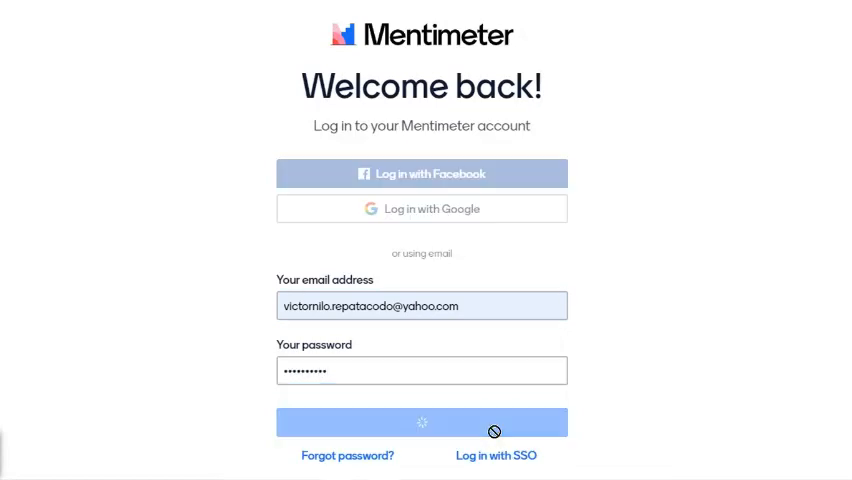
click(421, 421)
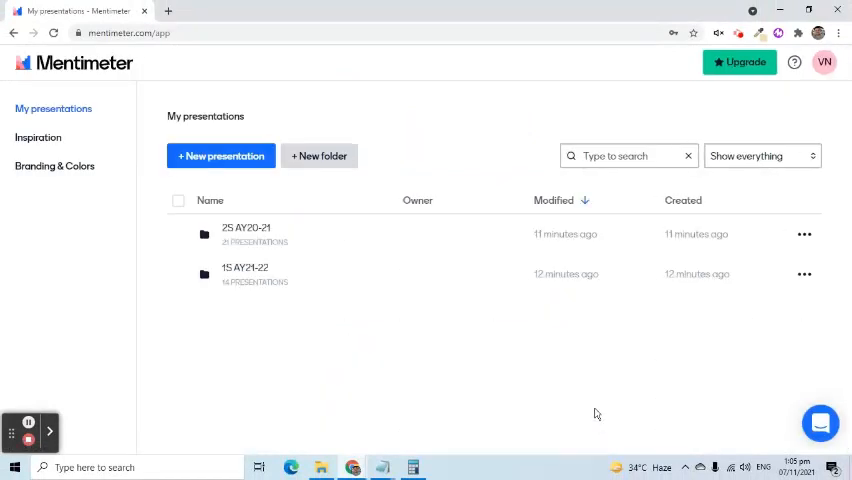
mouse_move(516, 358)
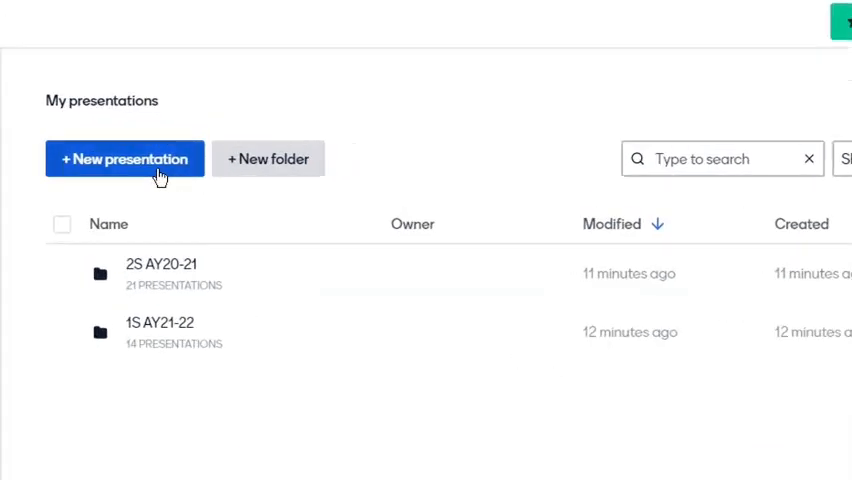
Create a new presentation named 'Quick Survey'
click(124, 158)
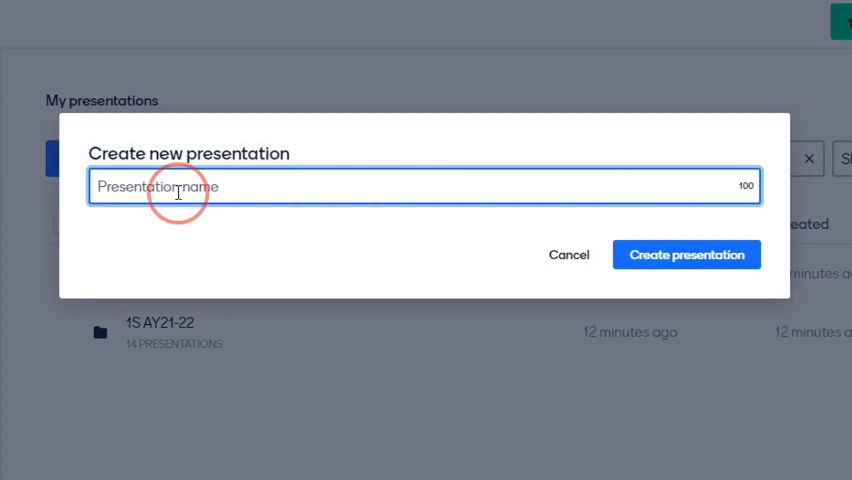
text(Qu)
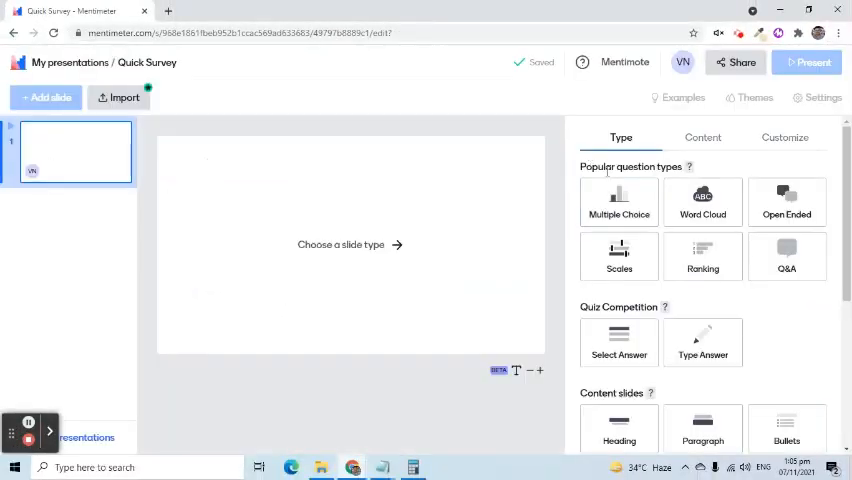
Preview several question types, then choose Word Cloud for the first slide
click(618, 202)
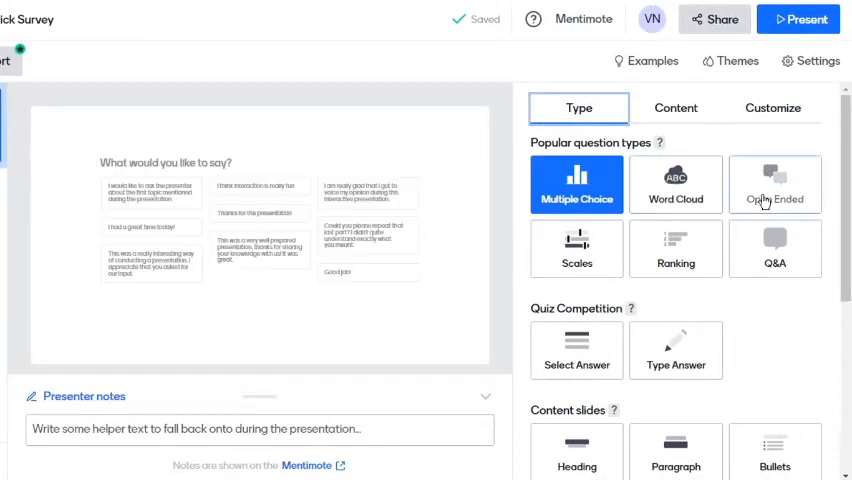
click(576, 180)
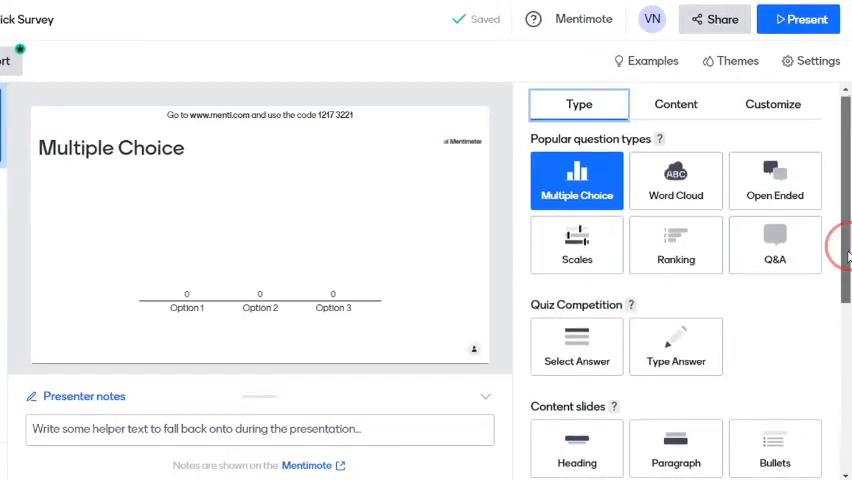
click(676, 245)
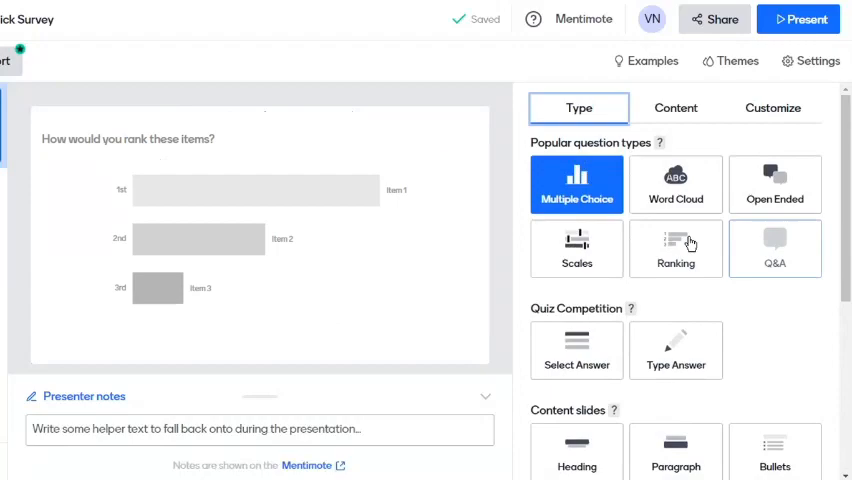
click(675, 184)
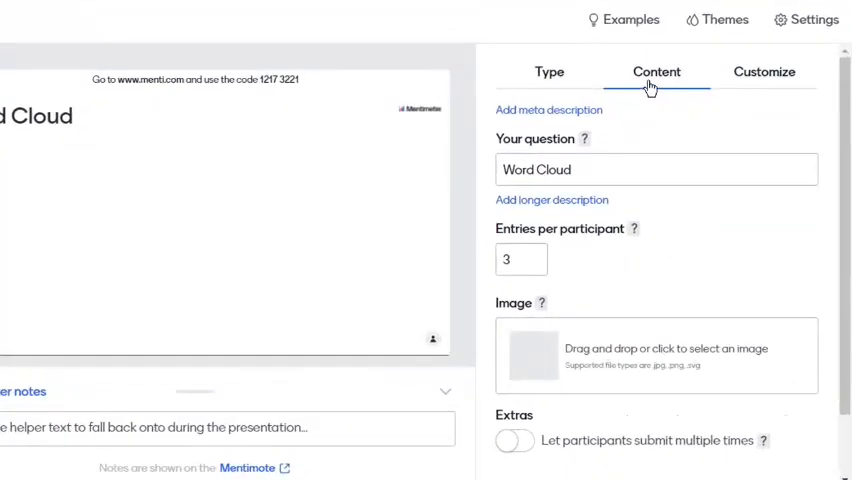
Ask for one adjective describing the class experience, limiting entries per participant to 1
click(655, 169)
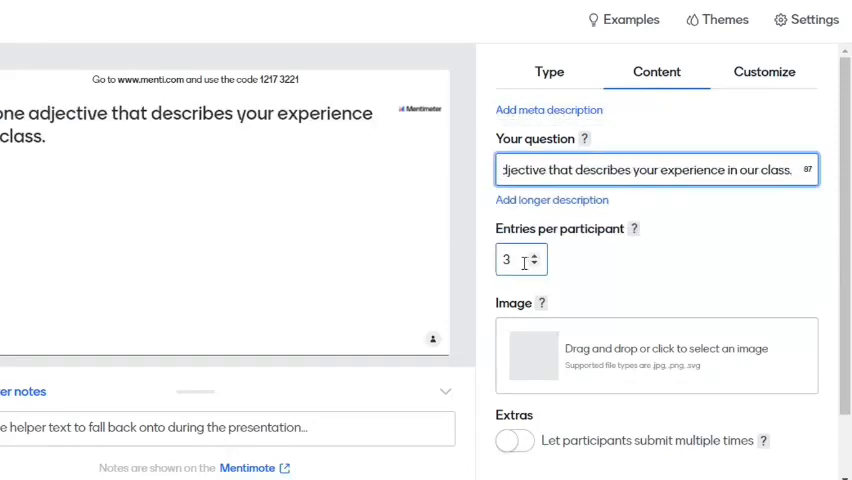
click(533, 269)
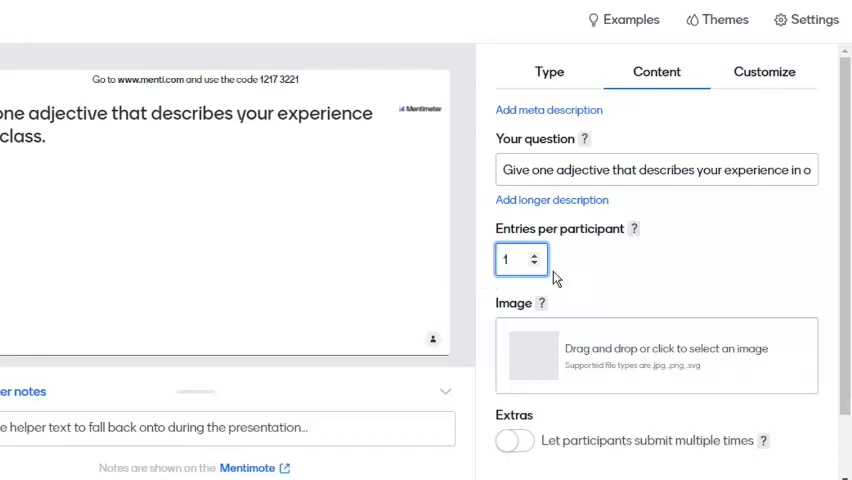
scroll(down, 3)
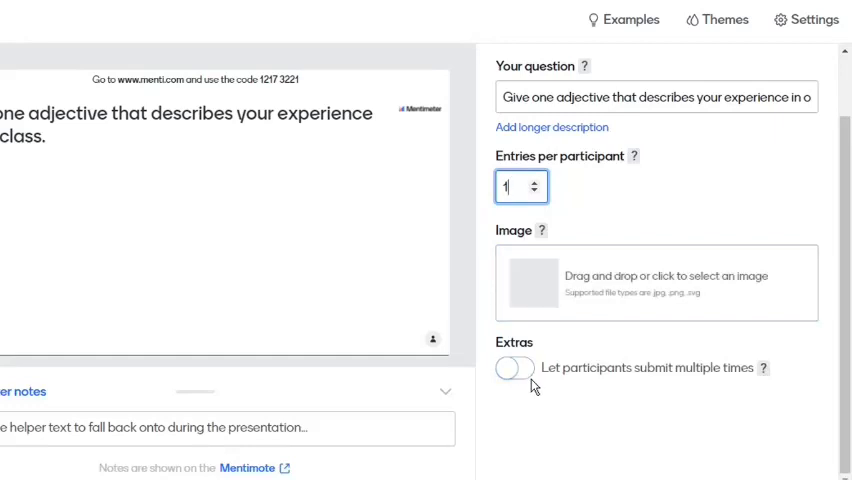
click(656, 75)
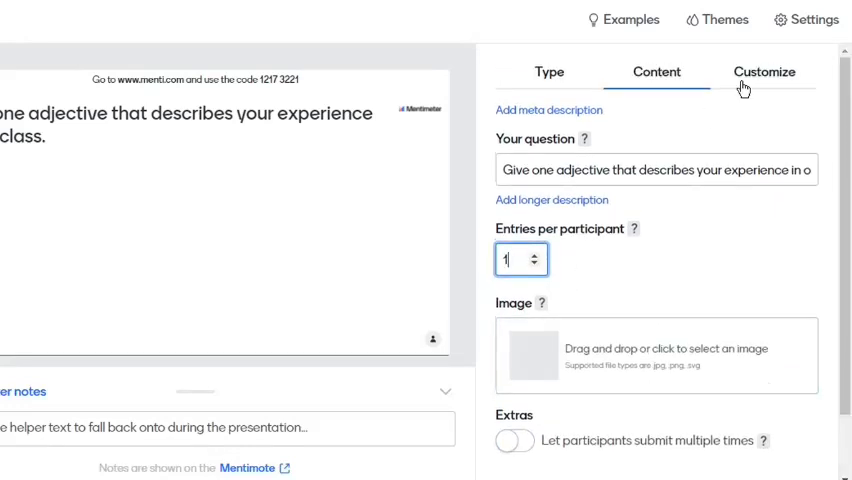
click(764, 71)
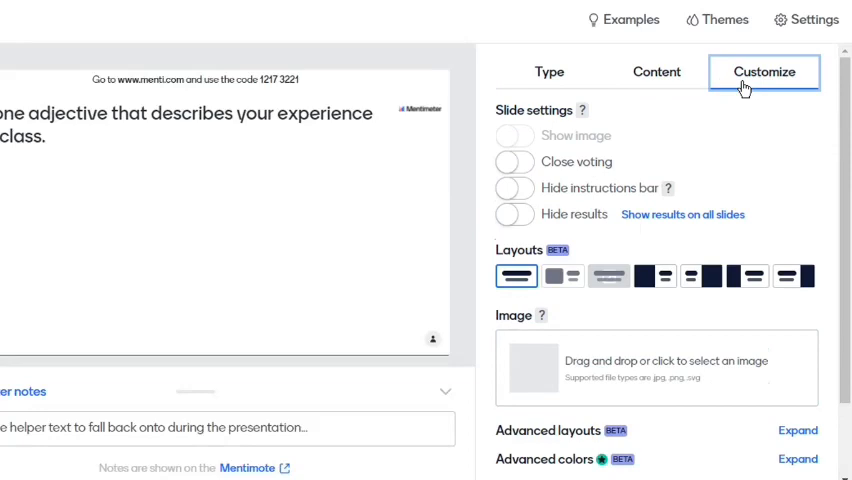
click(516, 188)
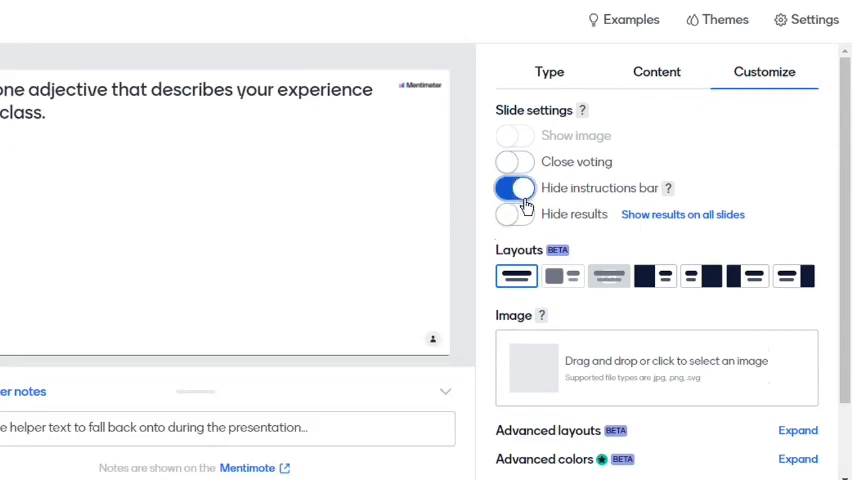
click(516, 188)
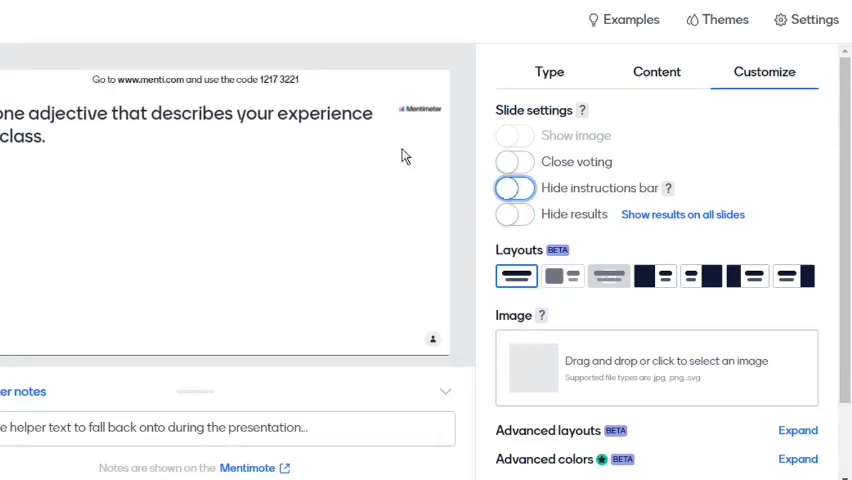
mouse_move(267, 79)
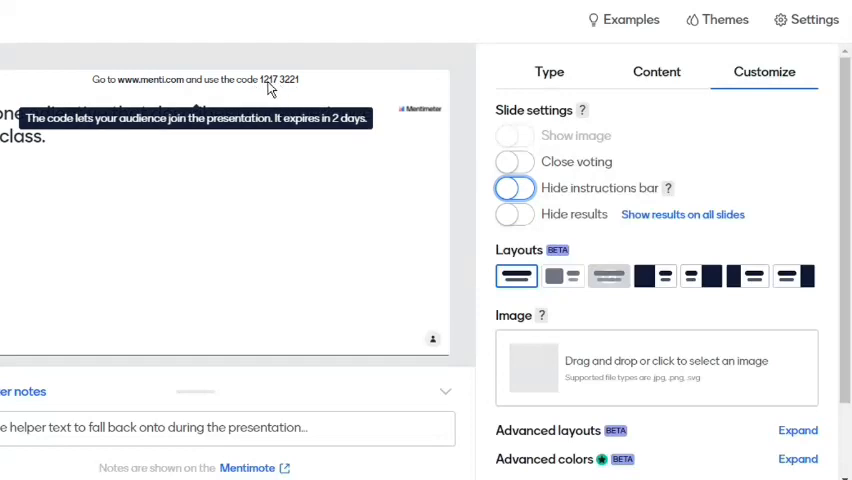
mouse_move(288, 92)
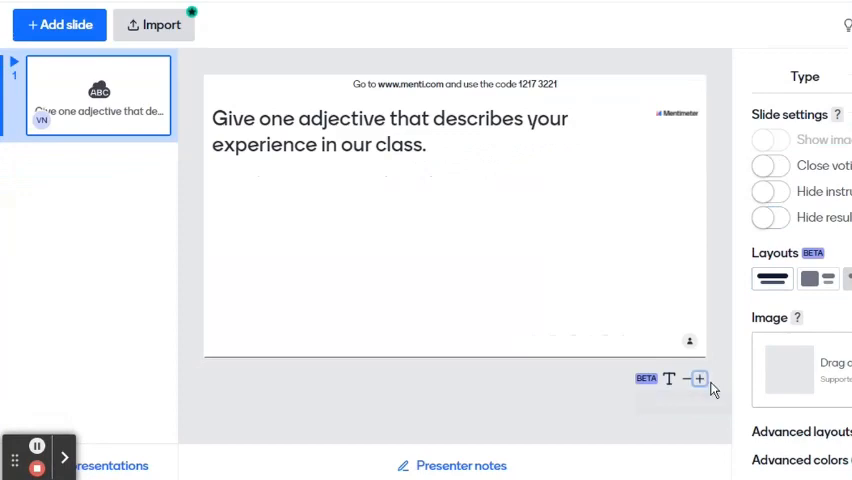
Decrease the question's font size with the text size control
click(687, 378)
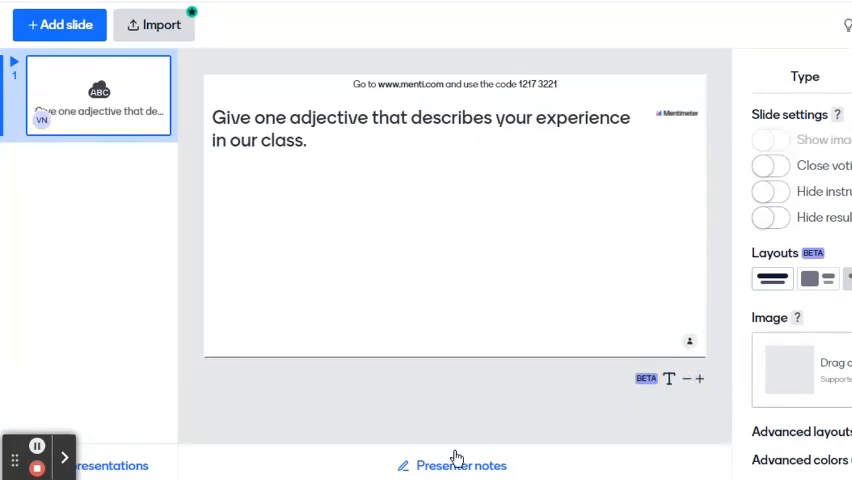
click(451, 465)
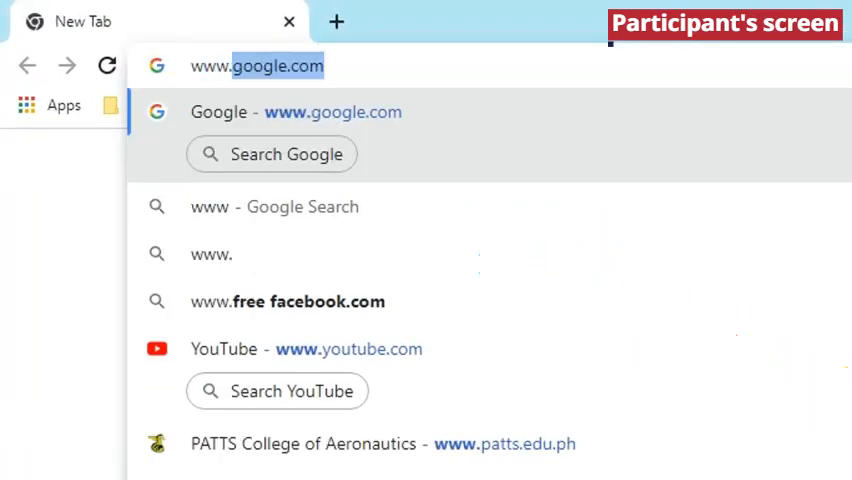
text(www.menti.com)
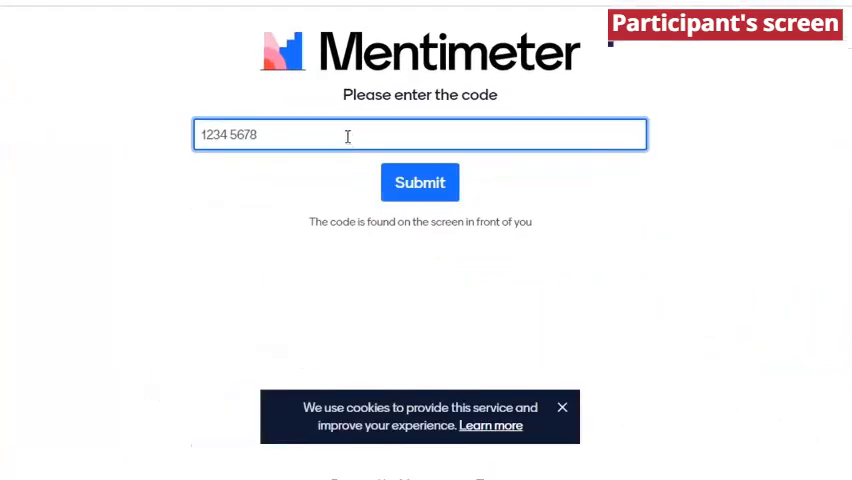
text(1217 322)
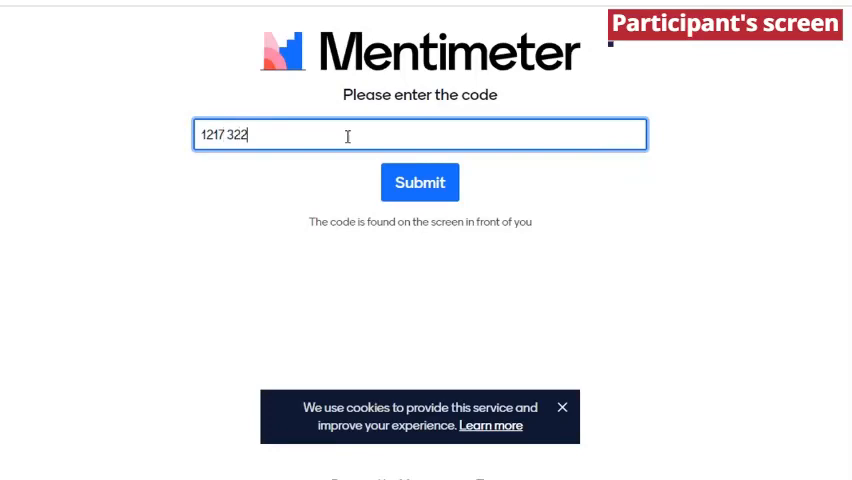
click(420, 182)
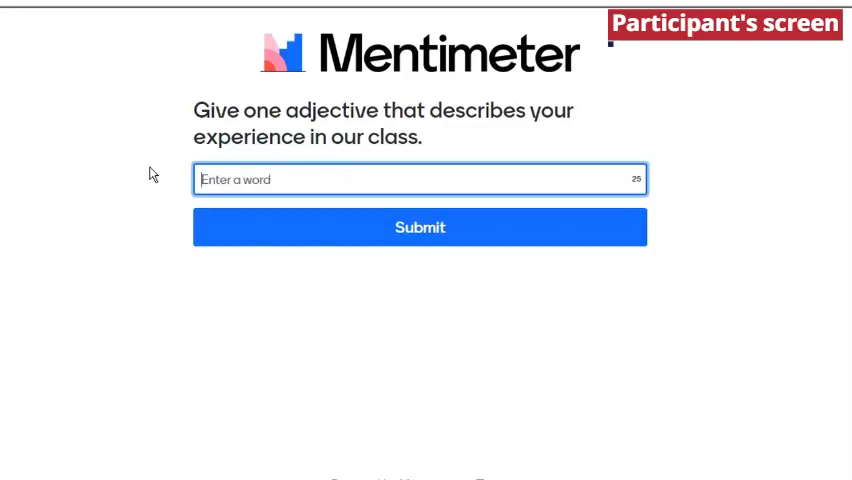
Submit the adjective 'fantastic' as a participant
text(fantastic)
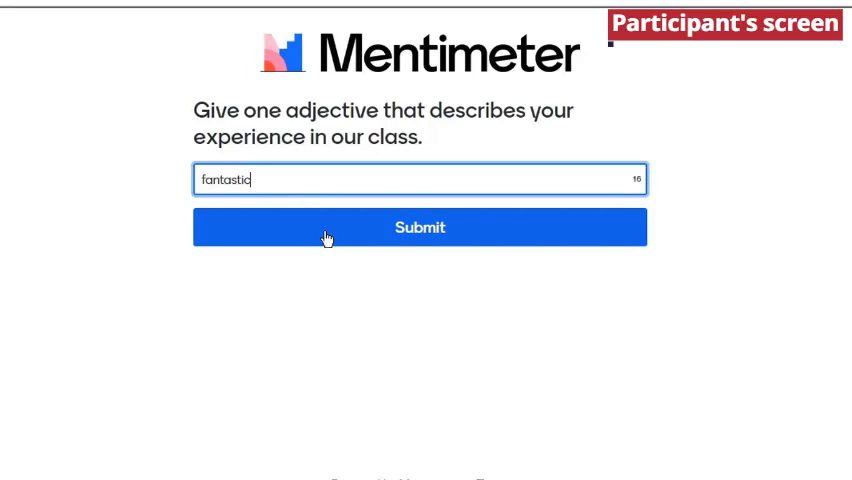
click(420, 227)
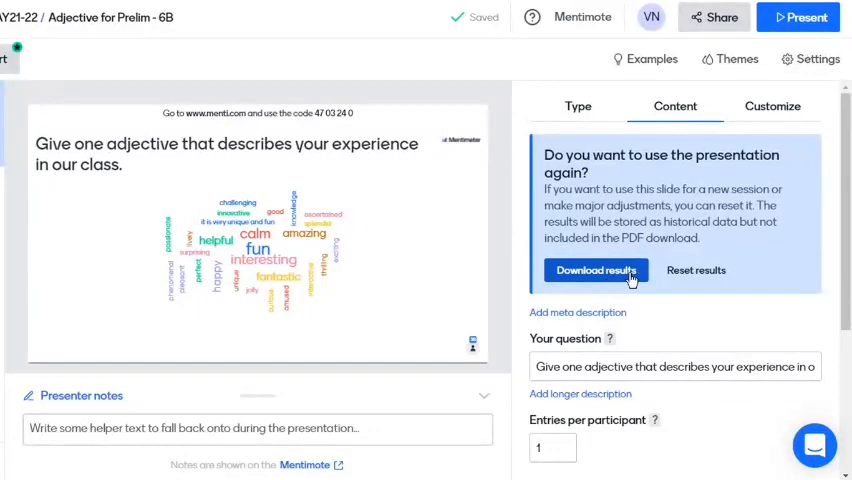
mouse_move(695, 270)
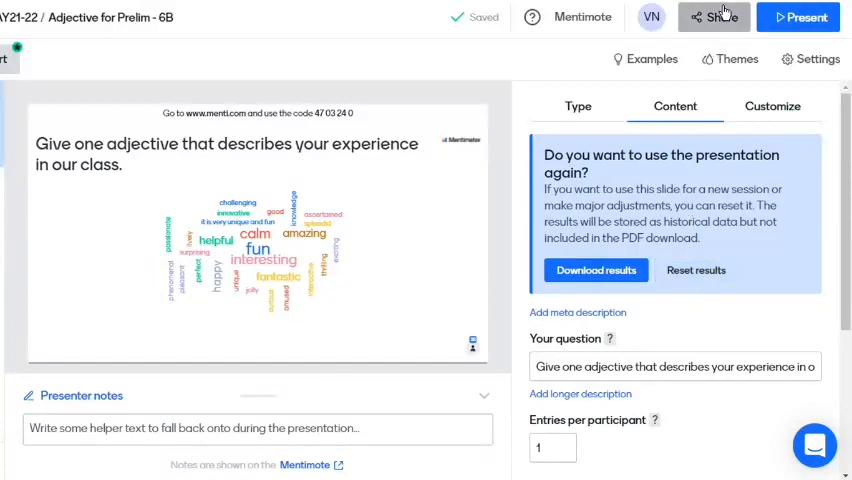
Show the Share dialog's temporary voting code and voting link details
click(713, 17)
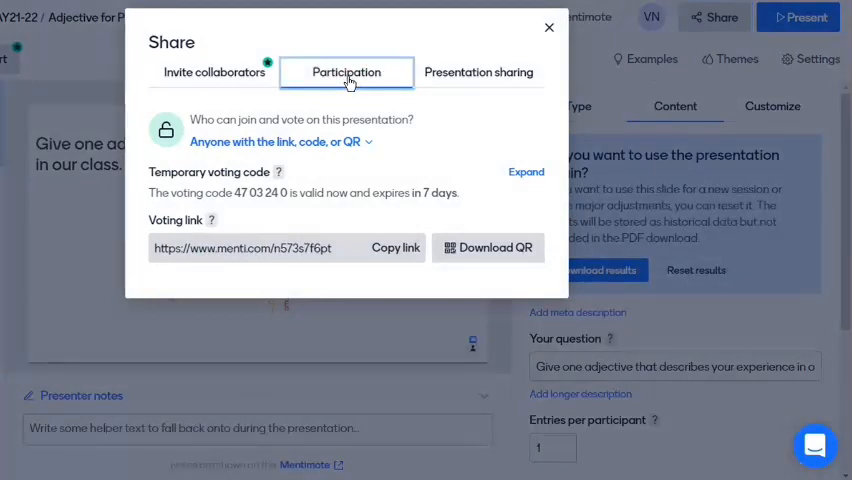
mouse_move(442, 197)
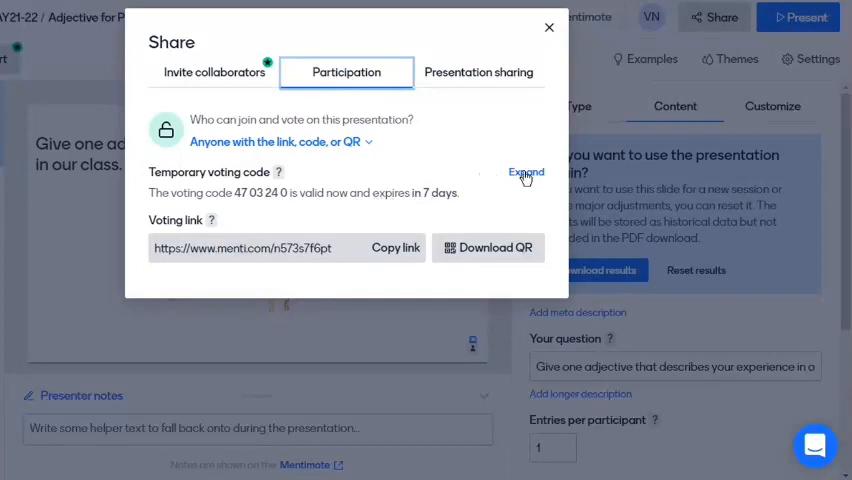
click(525, 172)
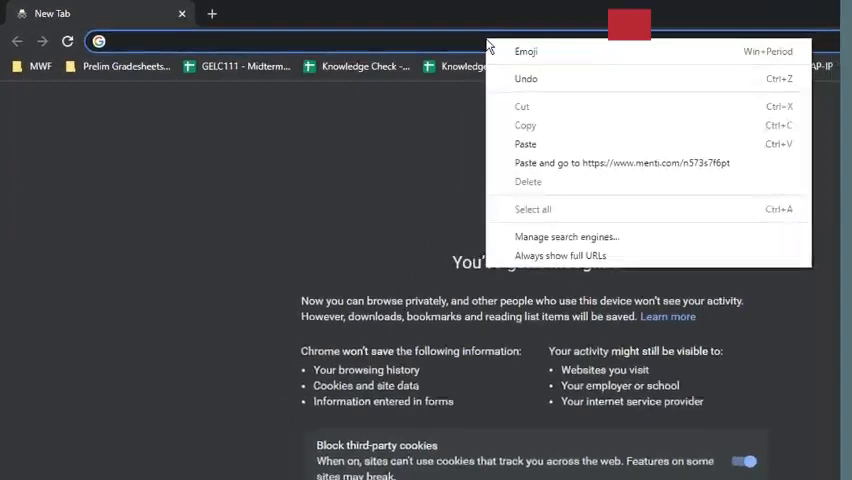
Open the voting link in an incognito window and submit 'fun'
click(621, 162)
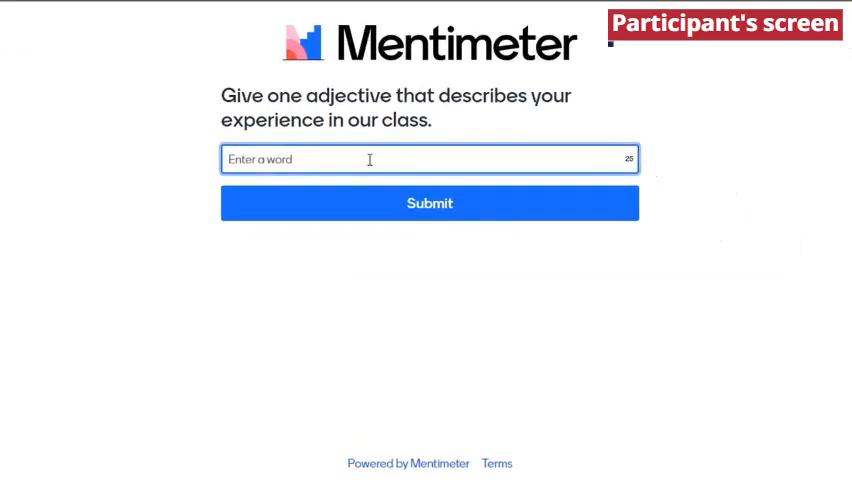
text(fun)
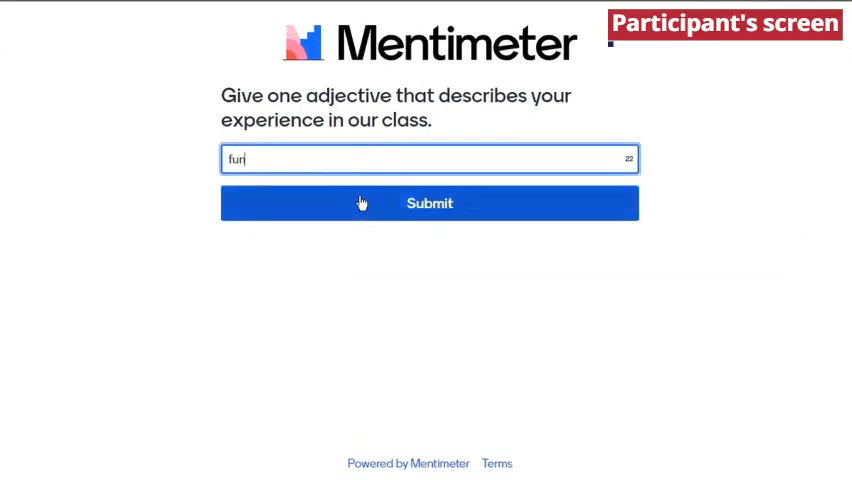
click(429, 203)
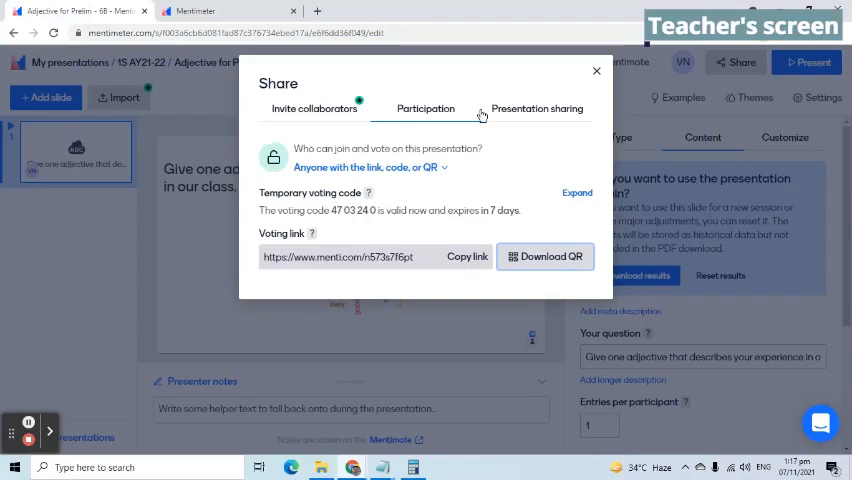
Copy the live results link from the Presentation sharing tab
click(536, 108)
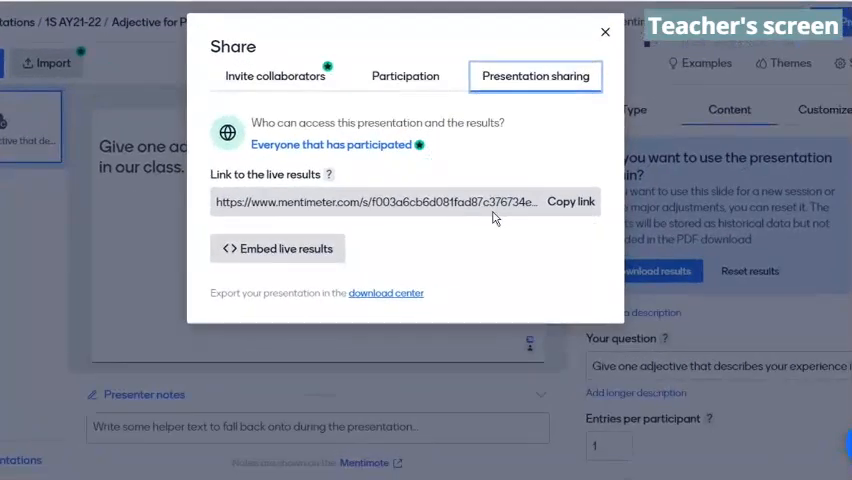
click(570, 201)
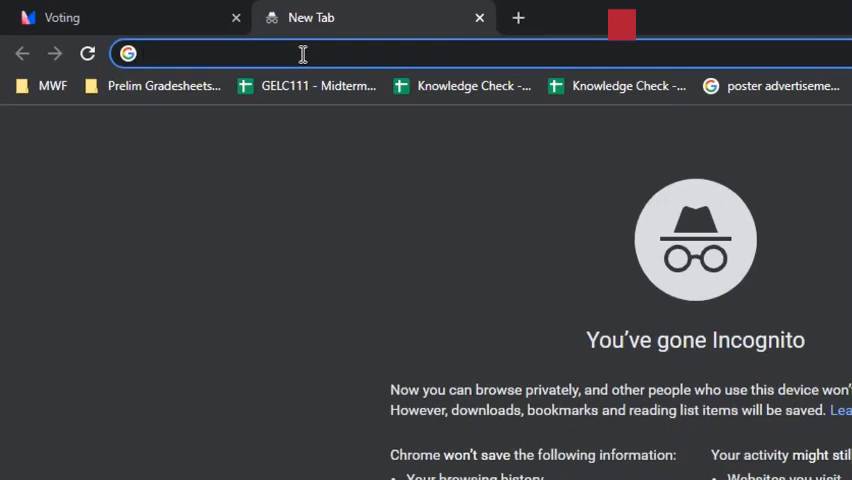
Paste the live results link into a new incognito tab's address bar
text(https://www.mentimeter.com/s/f003a6cb6d081fad87c376734ebed17a/e6f6dd36f049)
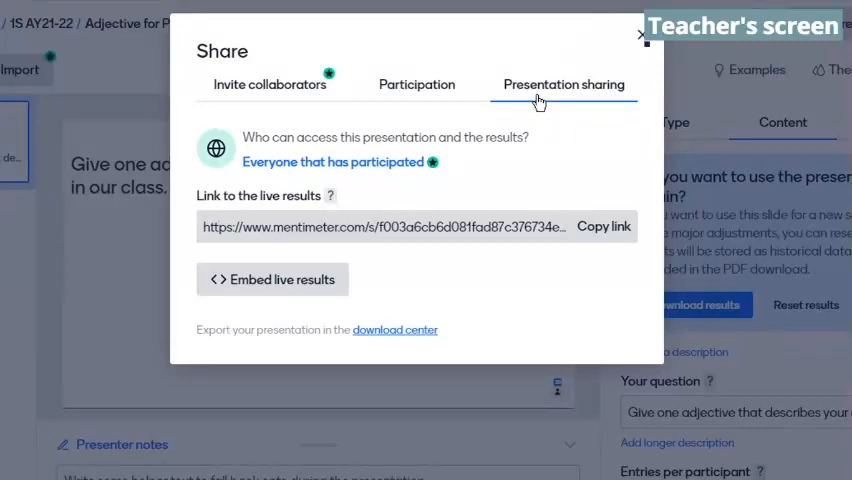
View the live results sharing options, then close the Share dialog
click(272, 279)
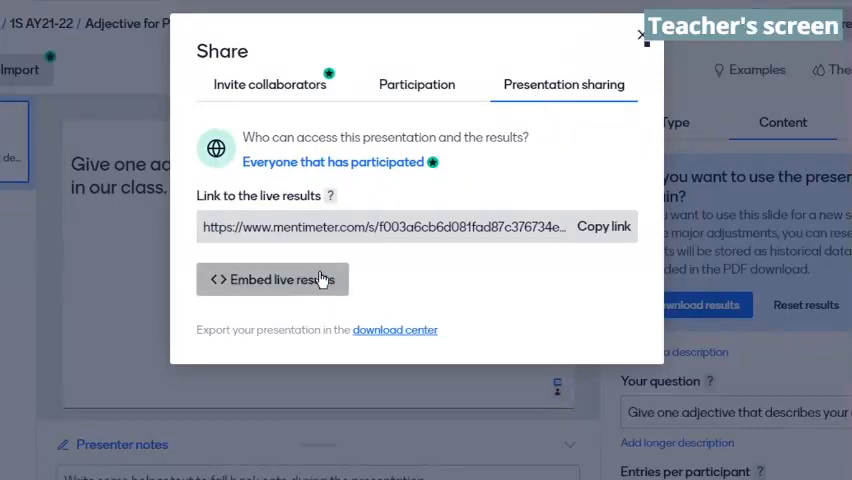
click(641, 34)
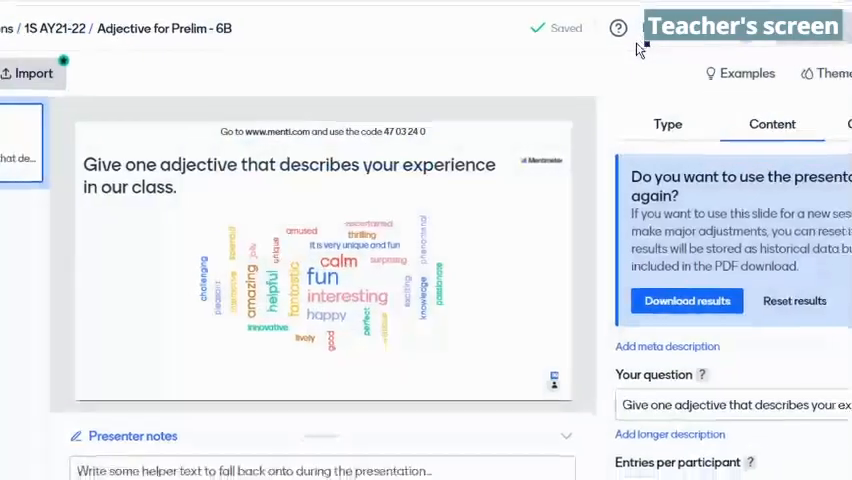